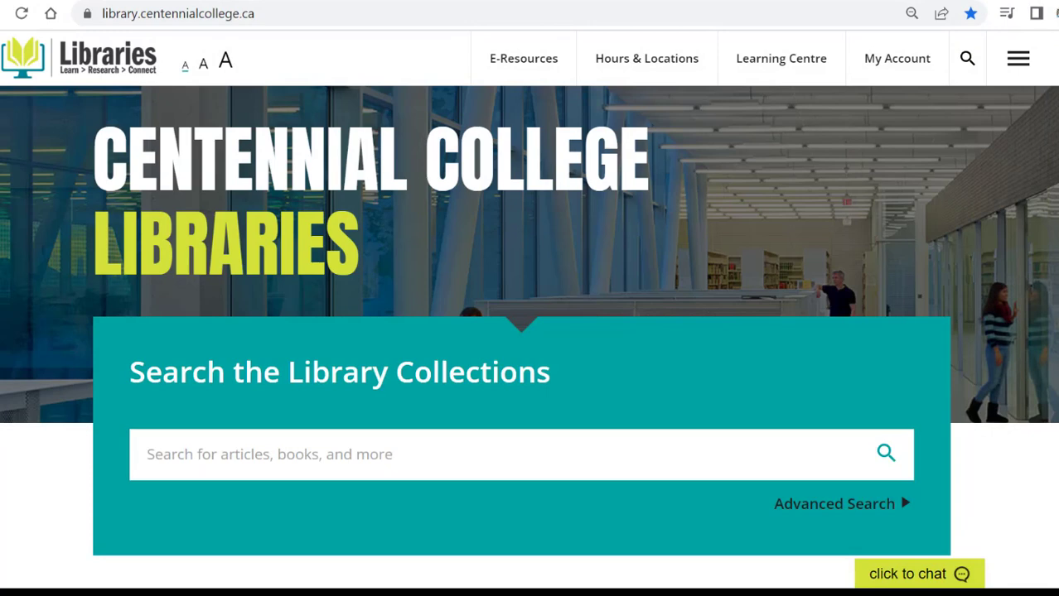
Step: Open the Access Tech Support at Centennial Libraries guide under 0. Technology Support
{"action": "scroll", "scroll_direction": "down", "scroll_amount": 3}
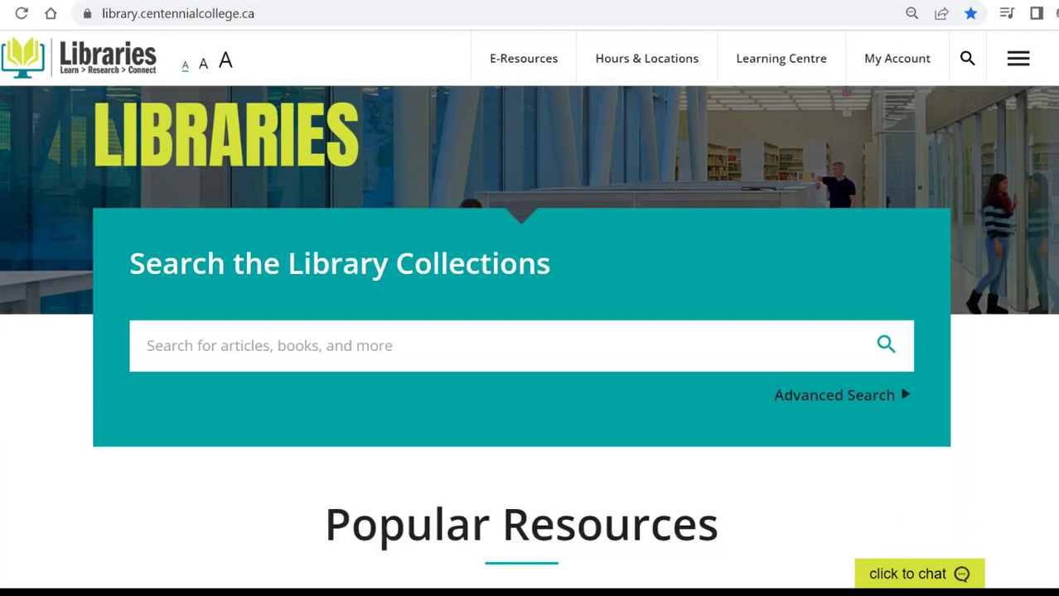
{"action": "scroll", "scroll_direction": "down", "scroll_amount": 3}
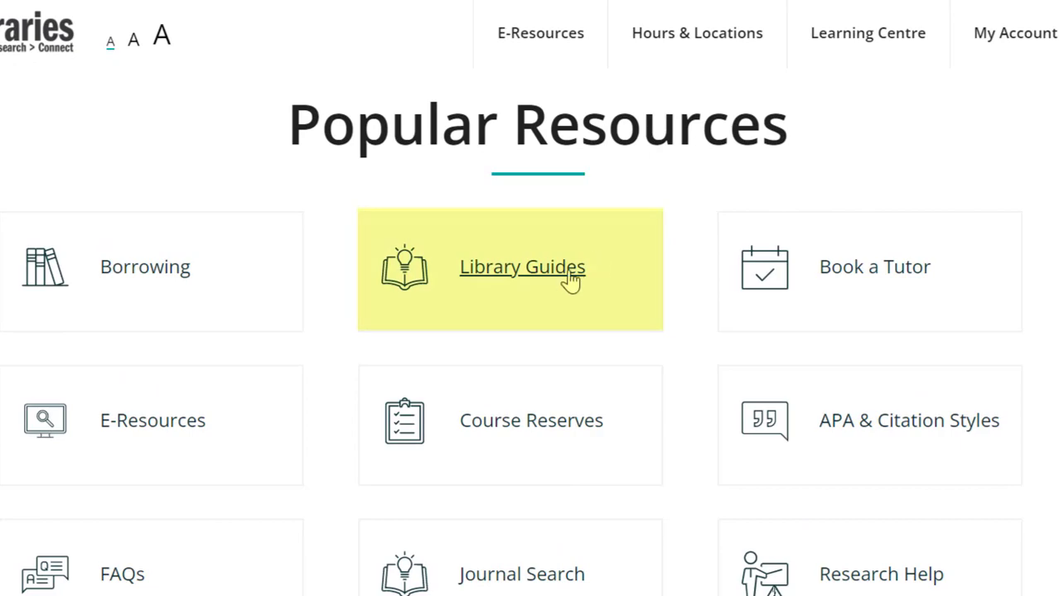
{"action": "left_click", "coordinate": [521, 267]}
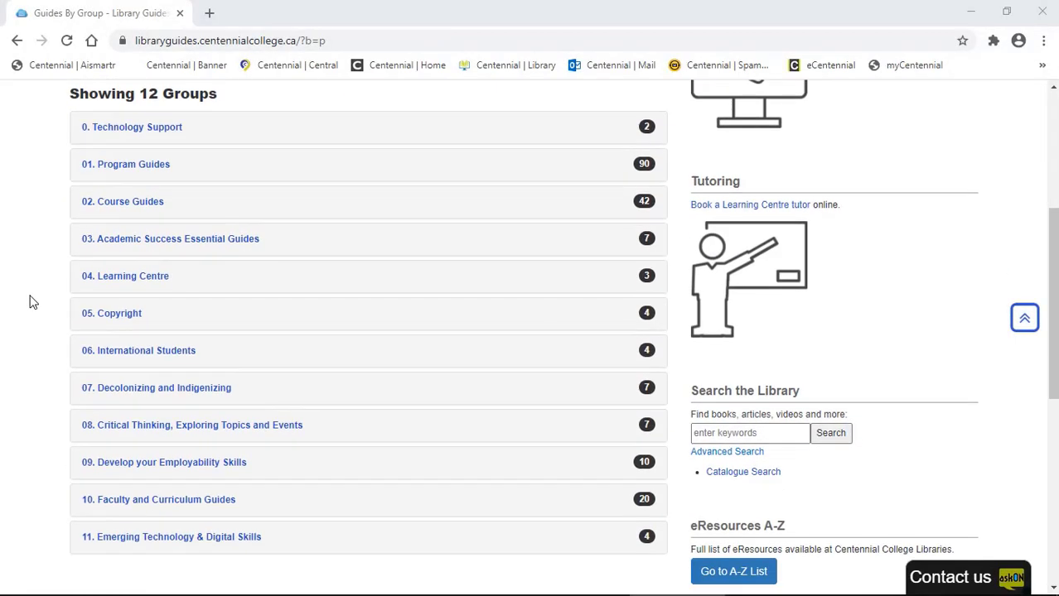
{"action": "mouse_move", "coordinate": [131, 127]}
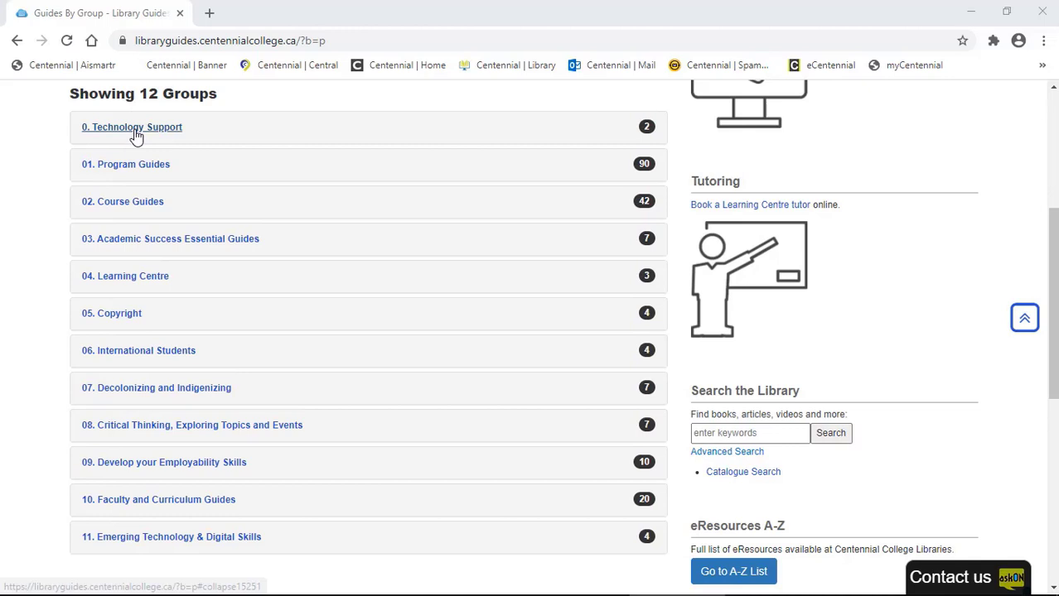
{"action": "left_click", "coordinate": [132, 126]}
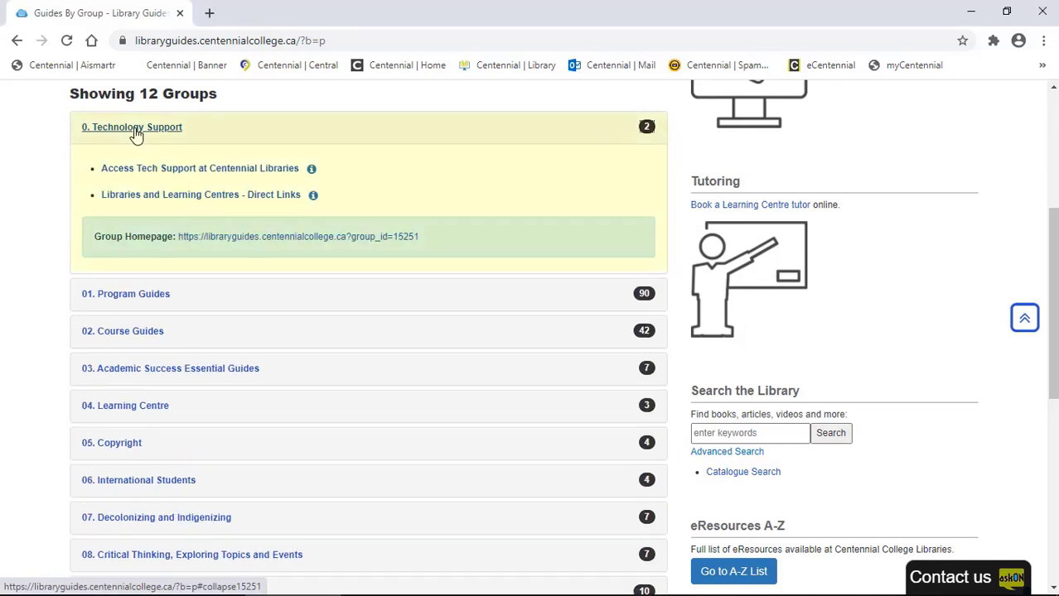
{"action": "left_click", "coordinate": [200, 168]}
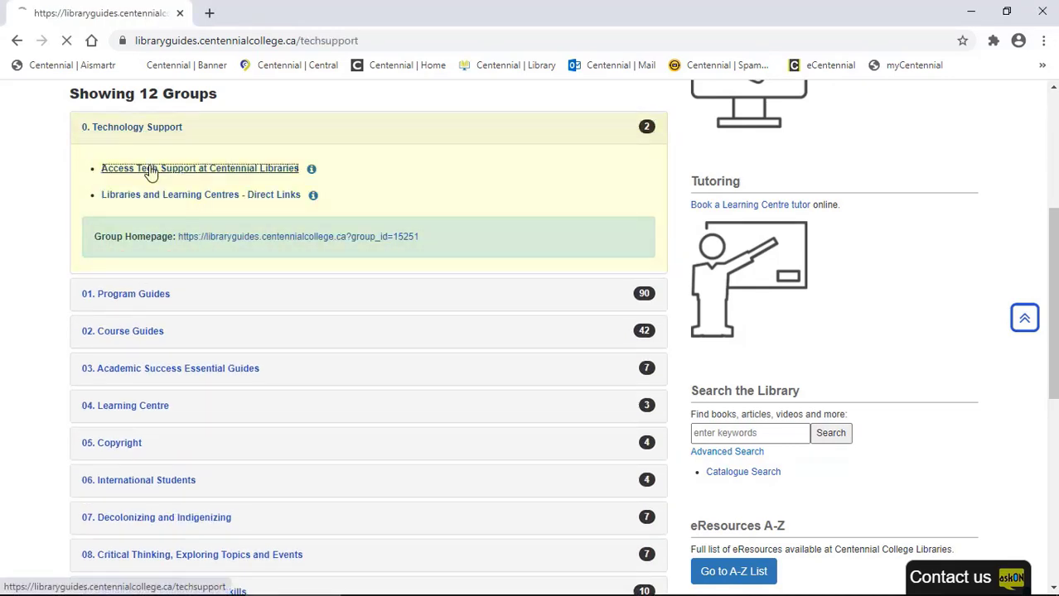
{"action": "left_click", "coordinate": [200, 168]}
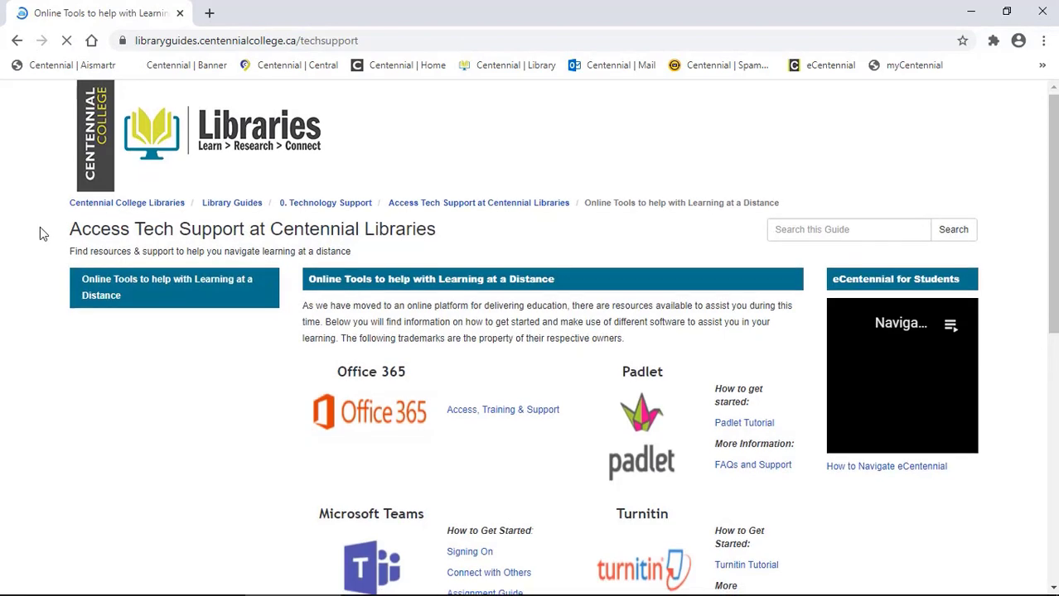
{"action": "scroll", "scroll_direction": "down", "scroll_amount": 3}
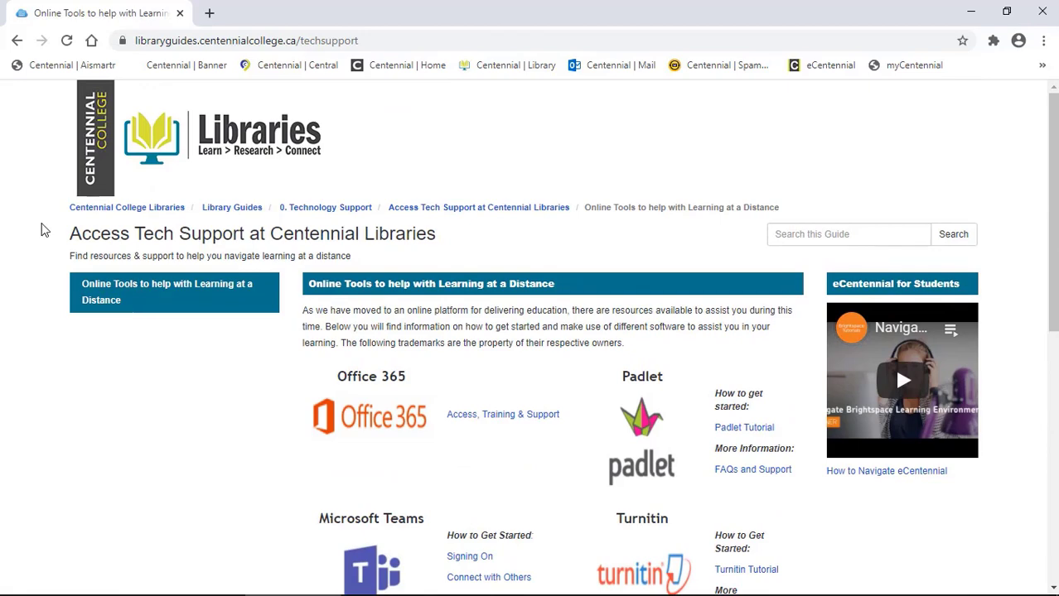
Step: Return to the guide groups and expand 01. Program Guides to find Practical Nursing
{"action": "left_click", "coordinate": [232, 207]}
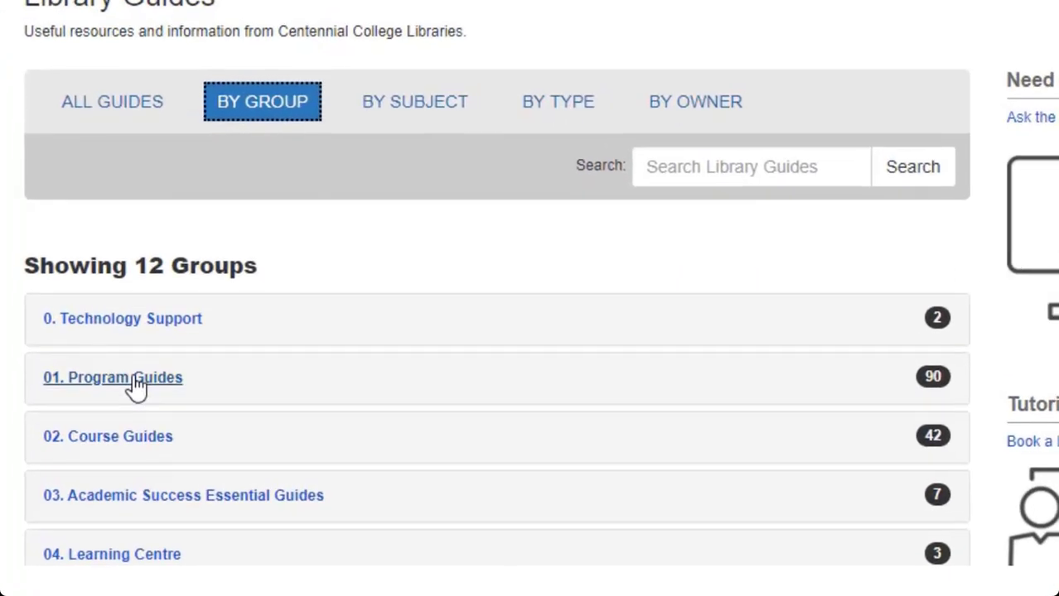
{"action": "left_click", "coordinate": [112, 378]}
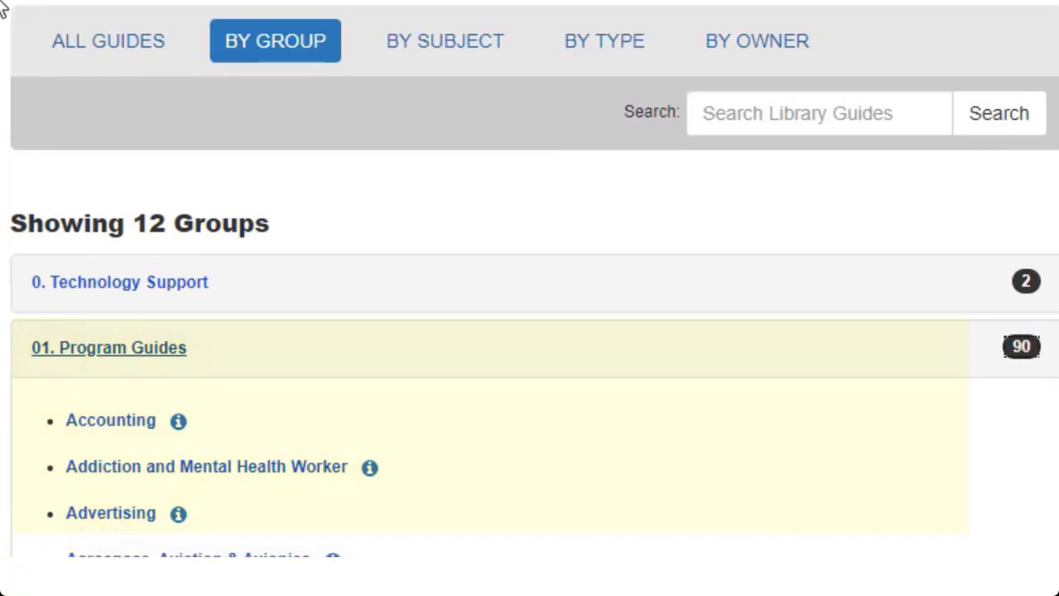
{"action": "scroll", "scroll_direction": "down", "scroll_amount": 3}
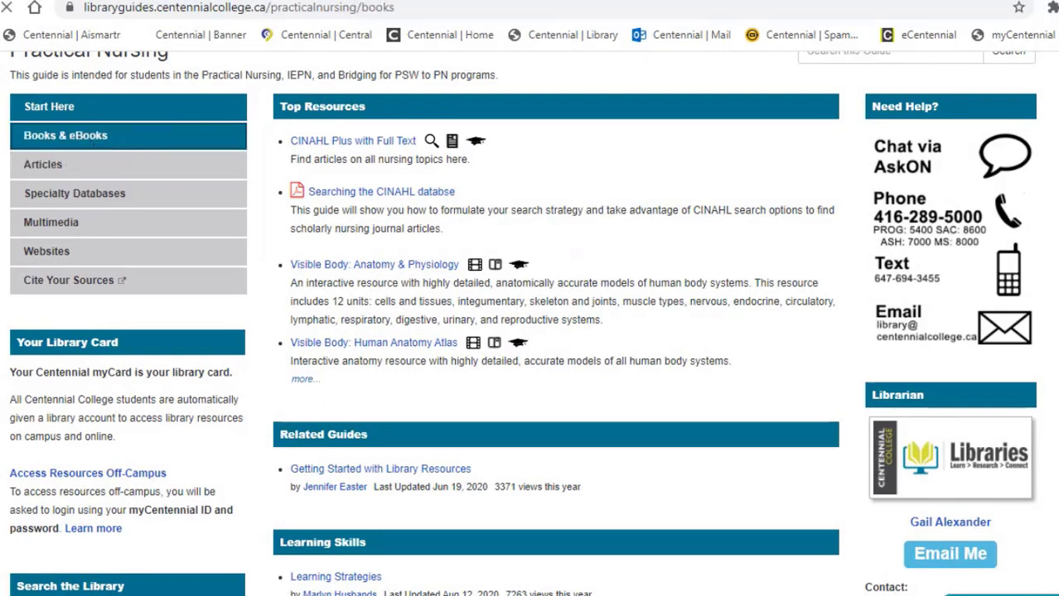
Step: View the Practical Nursing guide's Specialty Databases and other sections, then return to Library Guides home
{"action": "scroll", "scroll_direction": "up", "scroll_amount": 3}
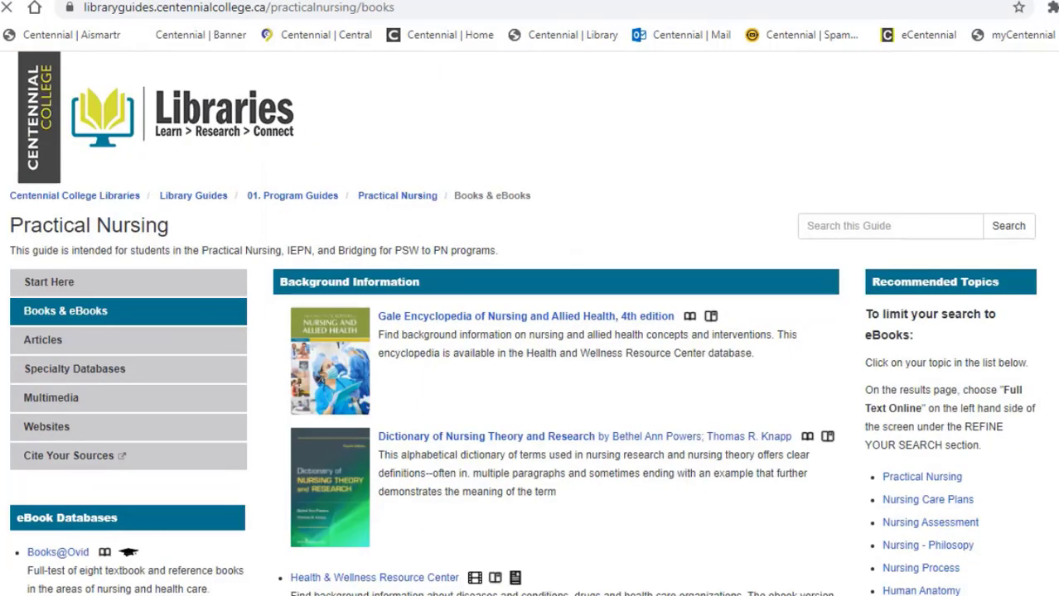
{"action": "scroll", "scroll_direction": "down", "scroll_amount": 3}
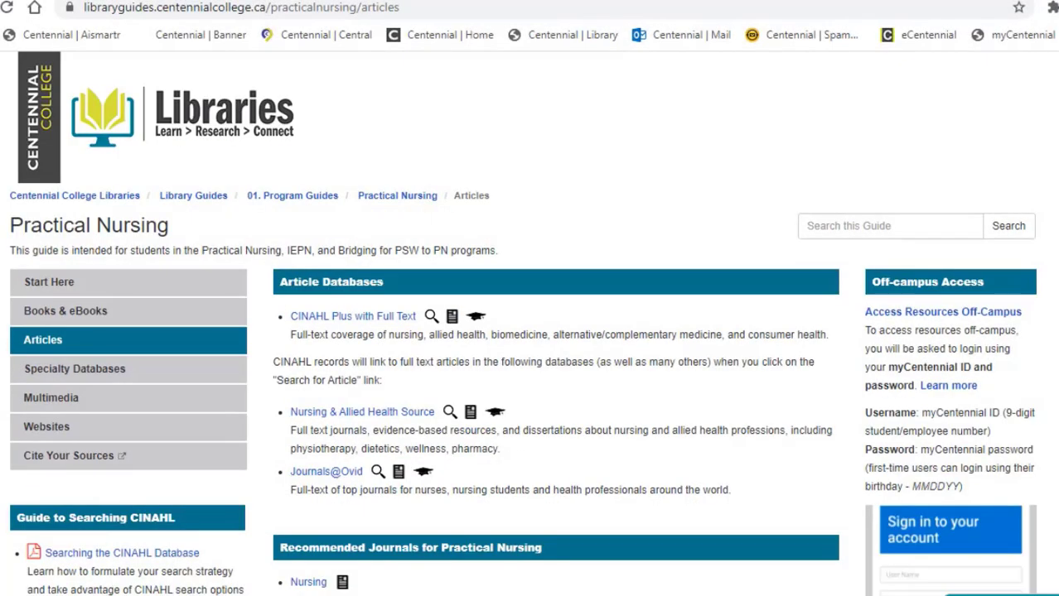
{"action": "left_click", "coordinate": [74, 369]}
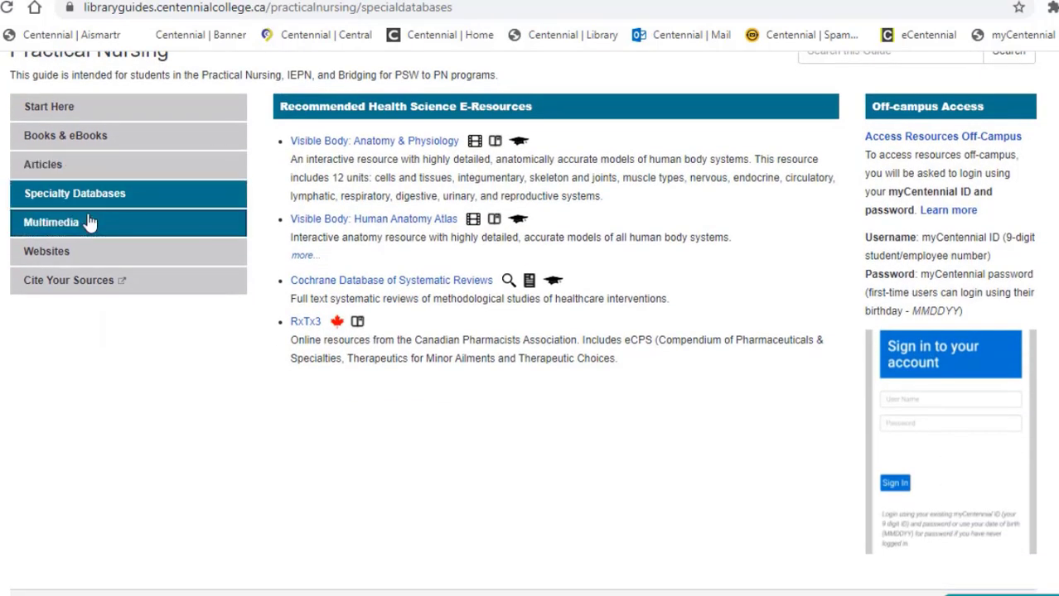
{"action": "left_click", "coordinate": [51, 222]}
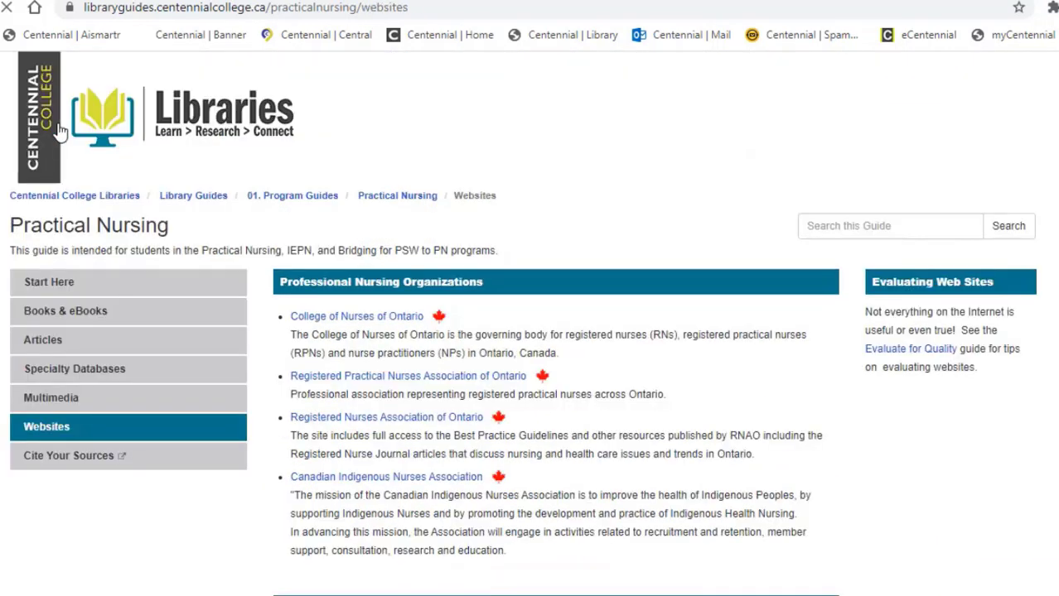
{"action": "scroll", "scroll_direction": "down", "scroll_amount": 3}
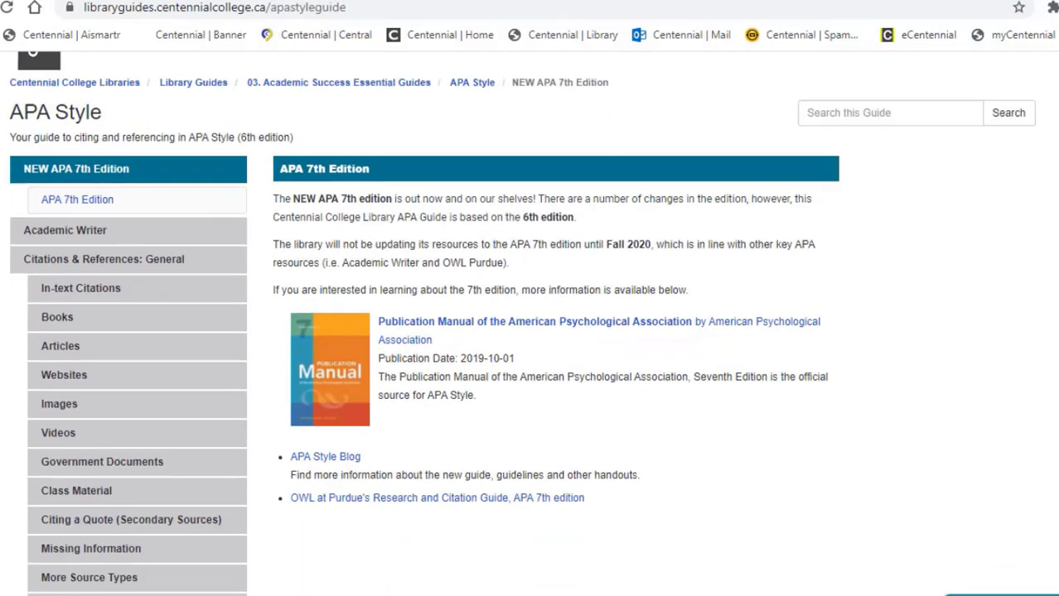
{"action": "left_click", "coordinate": [193, 82]}
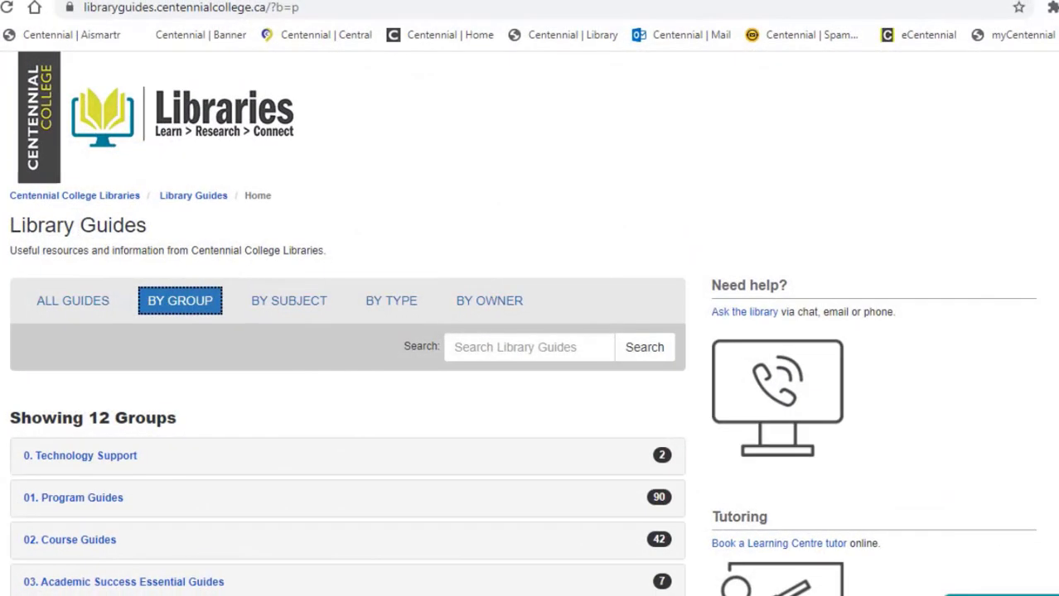
Step: Expand 02. Course Guides and open the Global Citizenship GNED 500 Research Guide
{"action": "left_click", "coordinate": [69, 539]}
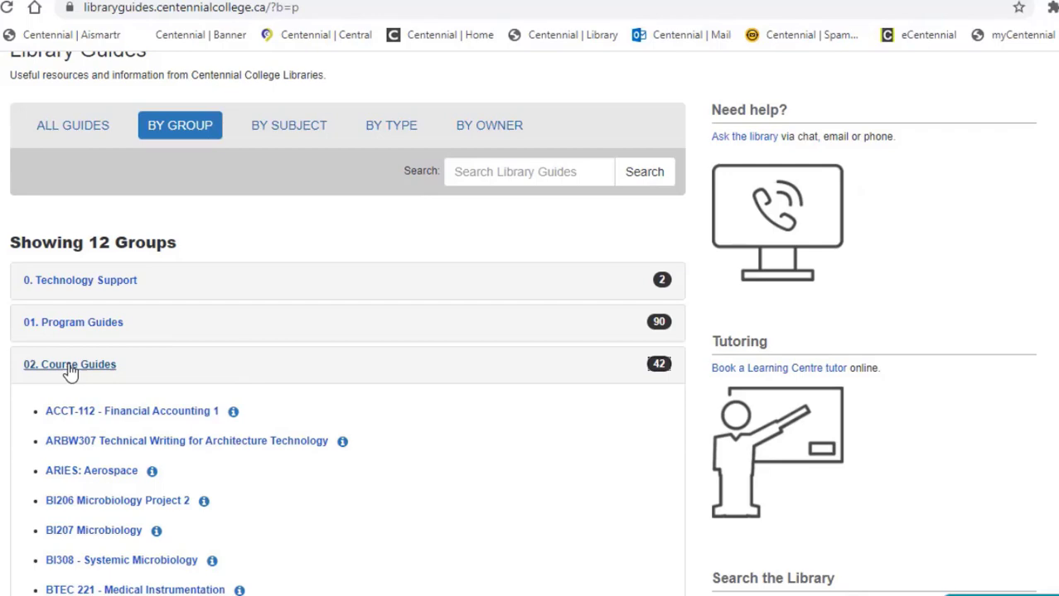
{"action": "scroll", "scroll_direction": "down", "scroll_amount": 3}
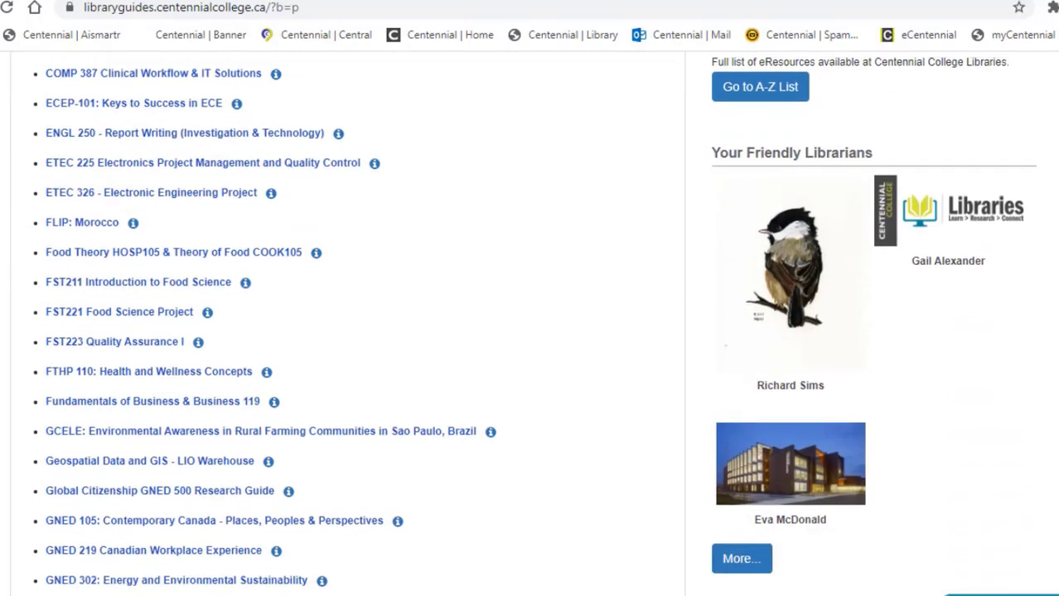
{"action": "scroll", "scroll_direction": "down", "scroll_amount": 3}
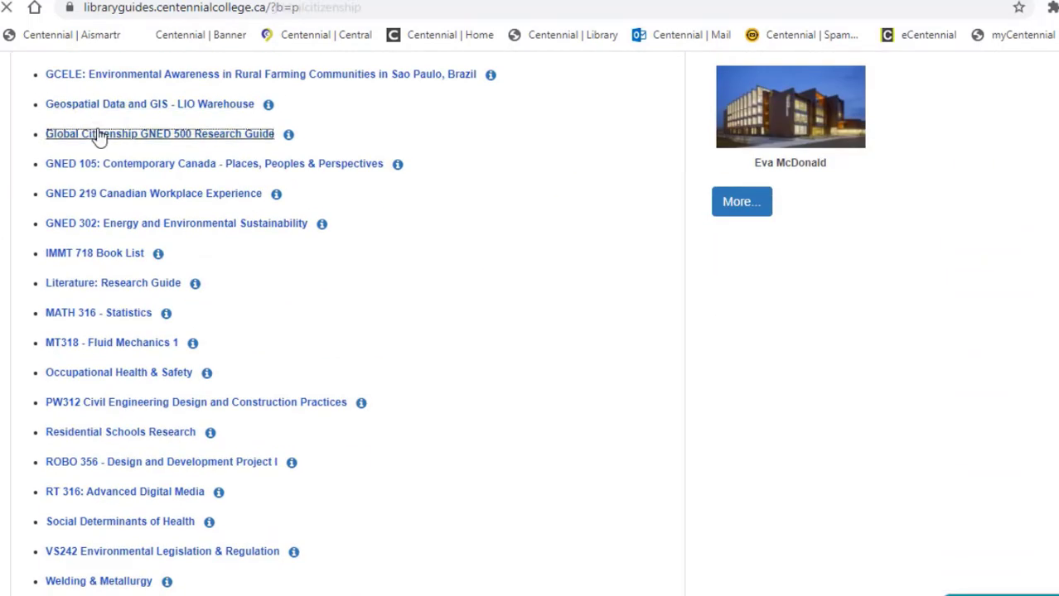
{"action": "left_click", "coordinate": [160, 133]}
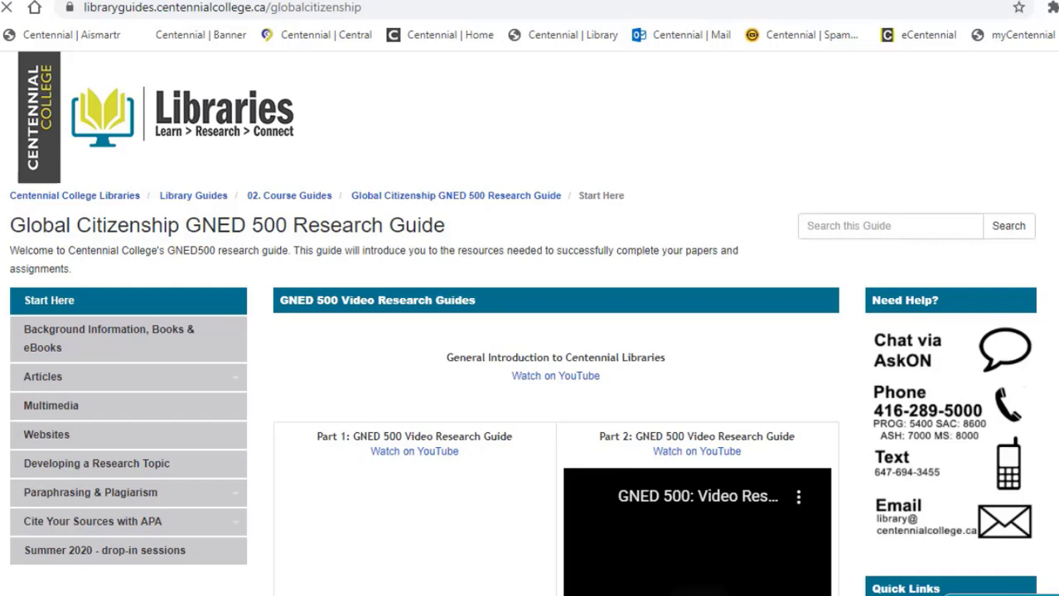
Step: Scroll the GNED 500 guide and open Articles > Strategic Searching
{"action": "scroll", "scroll_direction": "down", "scroll_amount": 3}
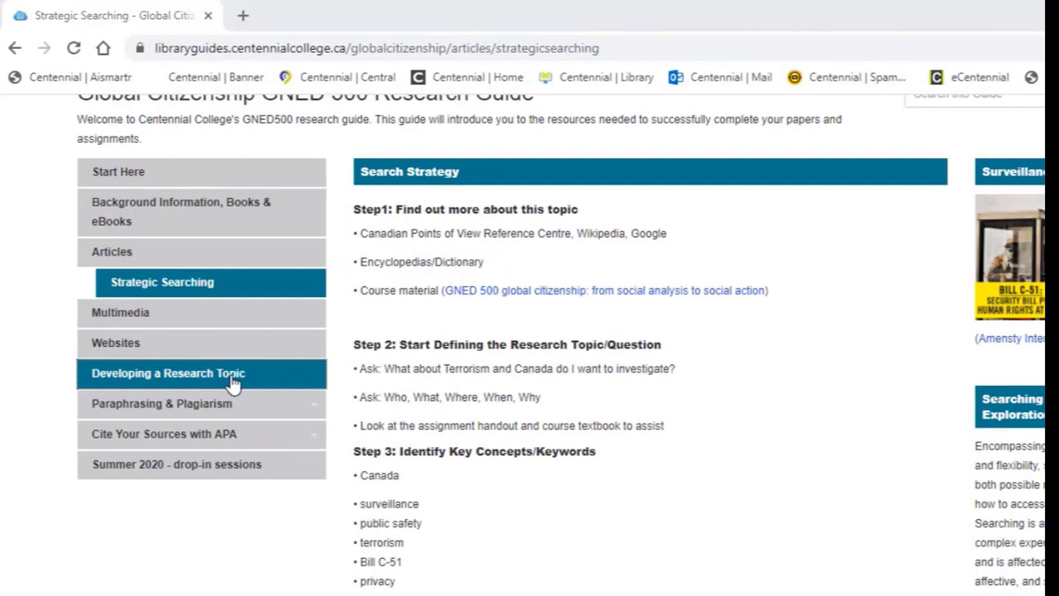
{"action": "left_click", "coordinate": [161, 404]}
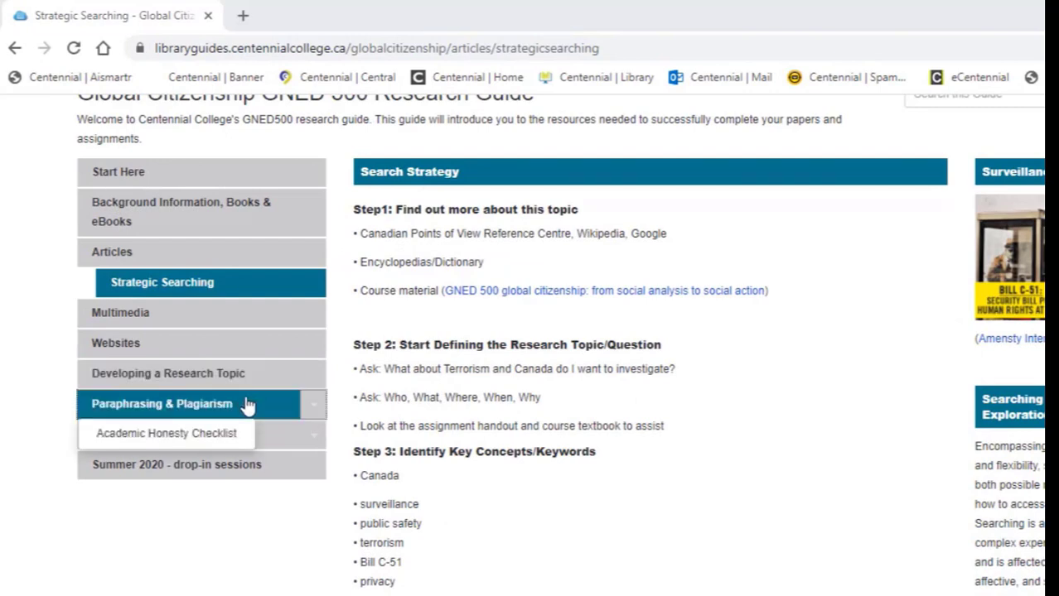